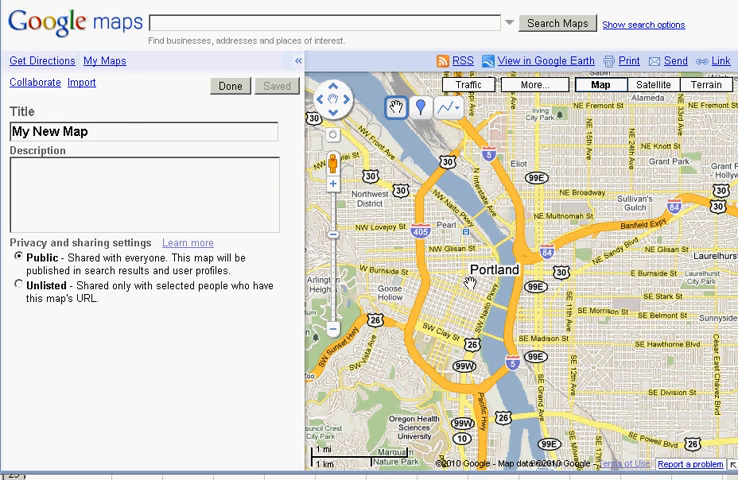
Step: Add a placemark near Portland titled 'My location' with description 'Description' and save it
right_click(470, 284)
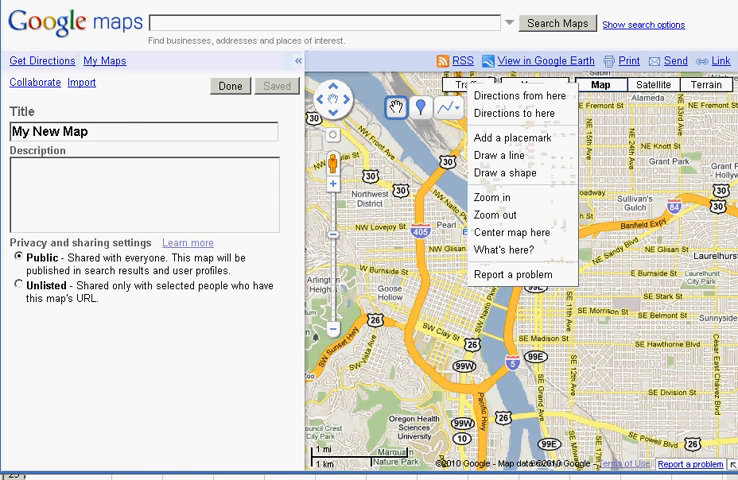
mouse_move(498, 214)
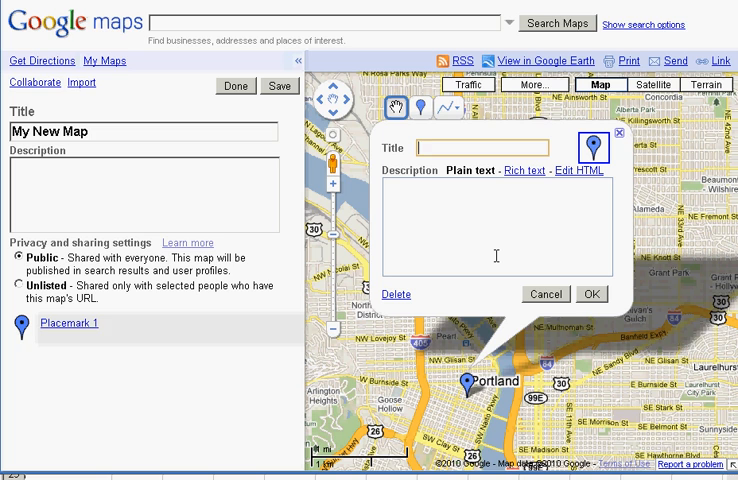
type("M")
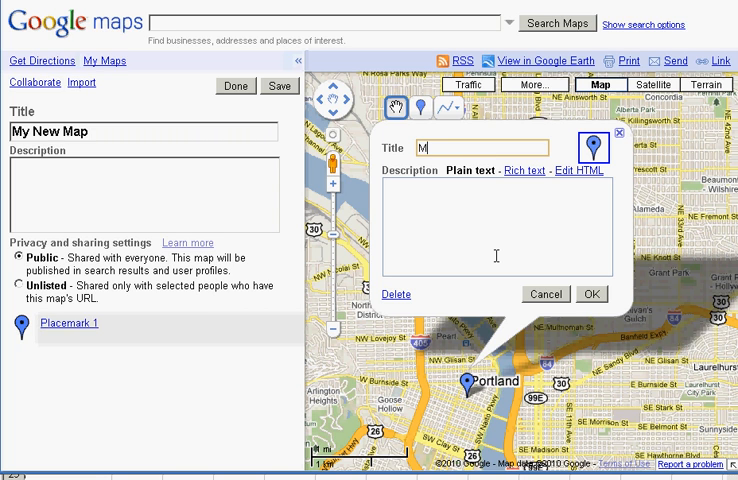
type("y location")
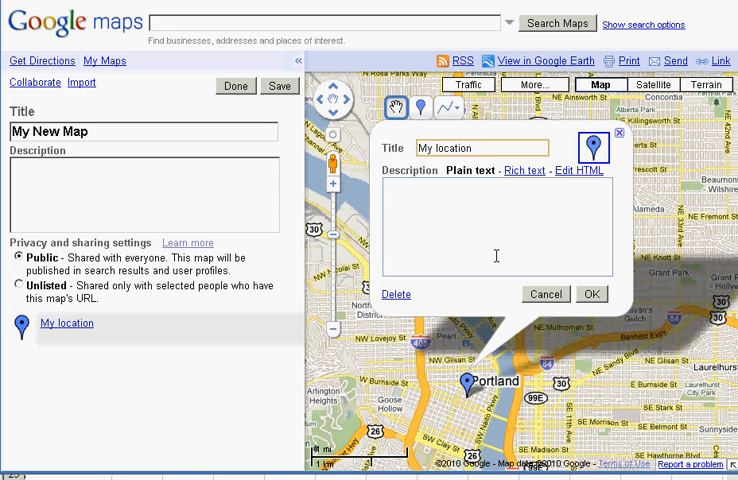
type("Descriptio")
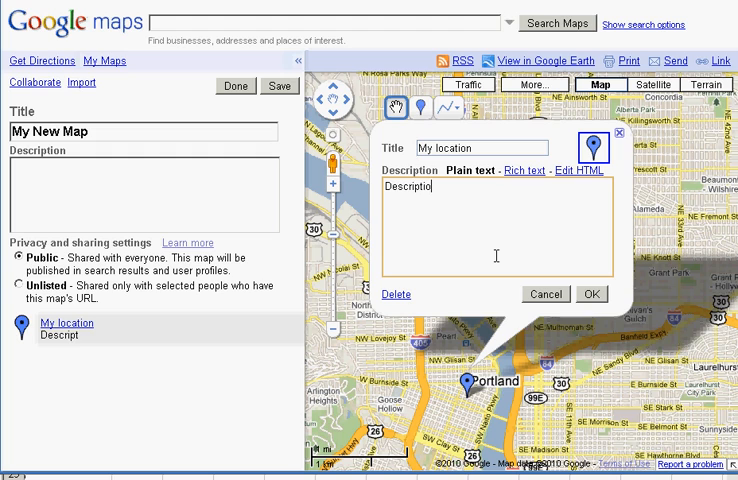
left_click(592, 294)
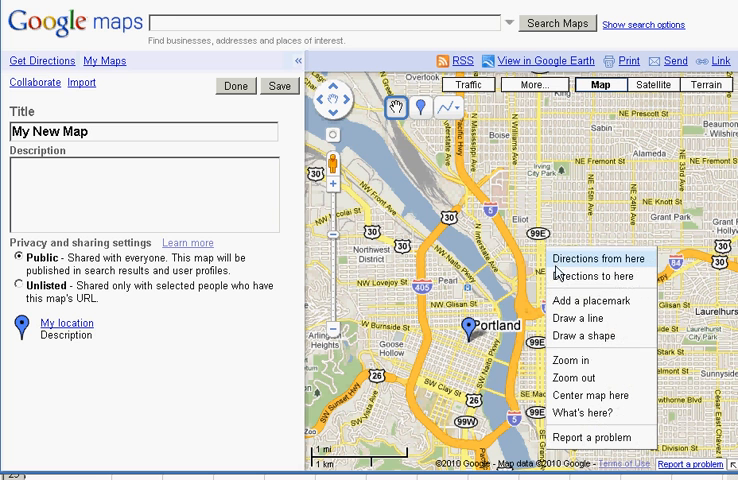
left_click(584, 302)
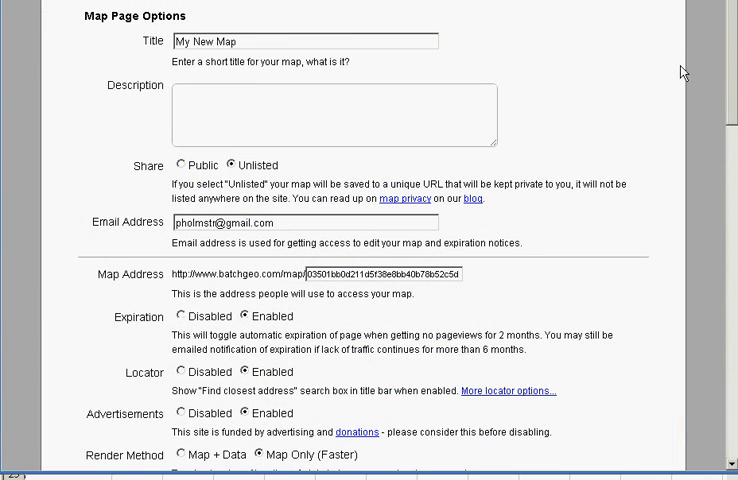
mouse_move(622, 92)
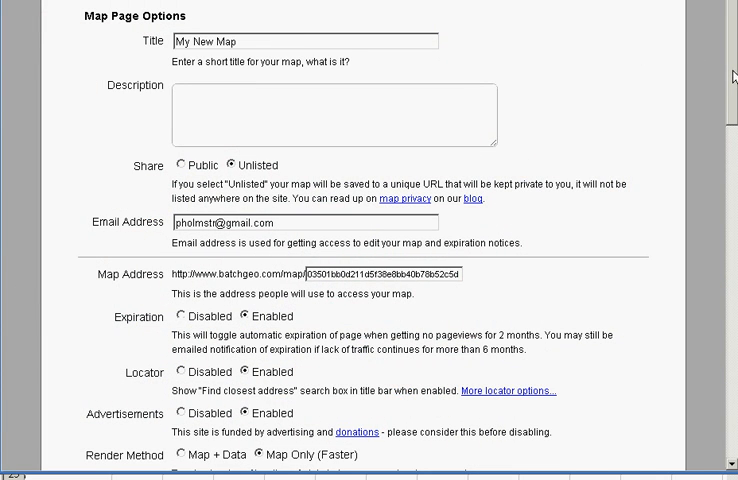
scroll("down", 3)
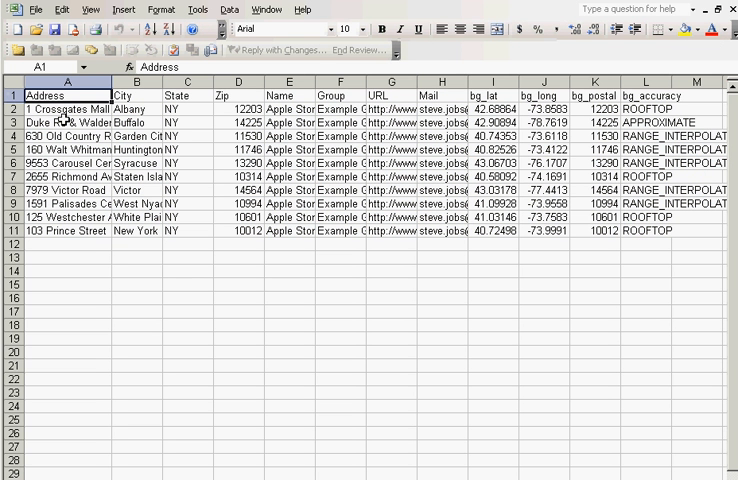
mouse_move(452, 260)
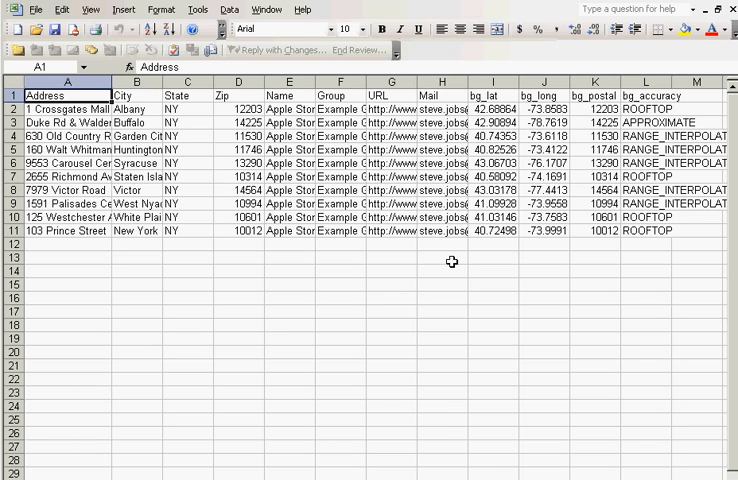
Step: AutoFit all column widths and rename the Mail heading to Email
left_click(290, 108)
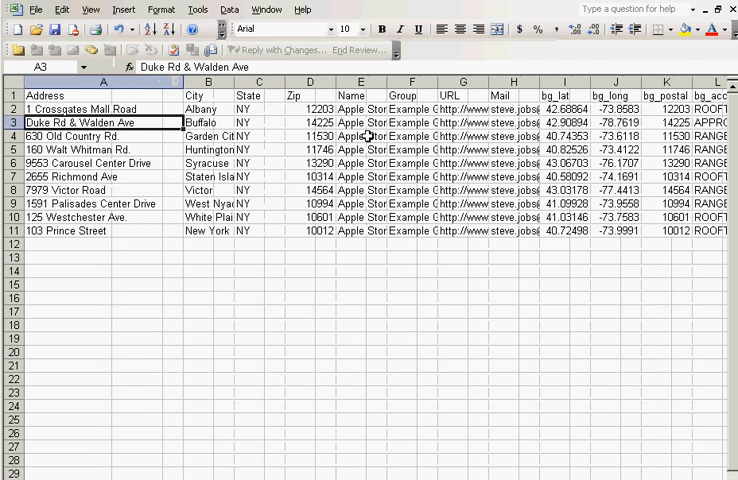
left_click(462, 164)
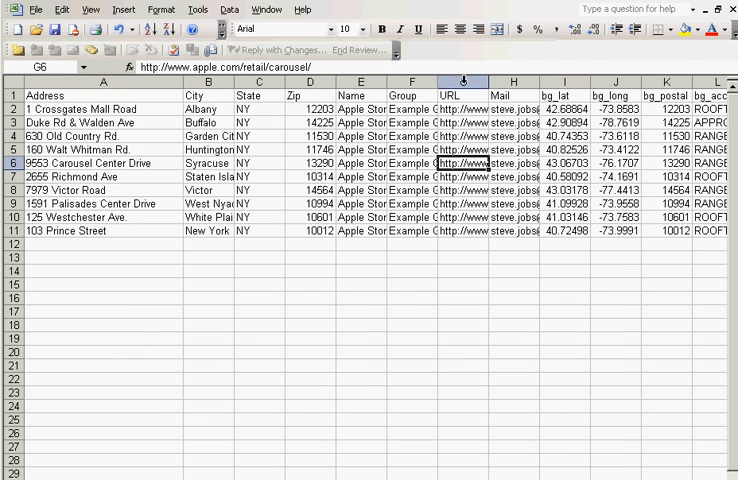
type("Em")
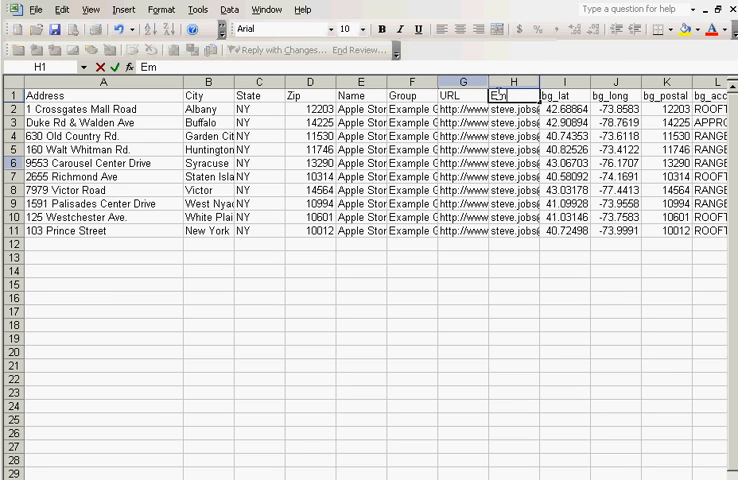
left_click(462, 108)
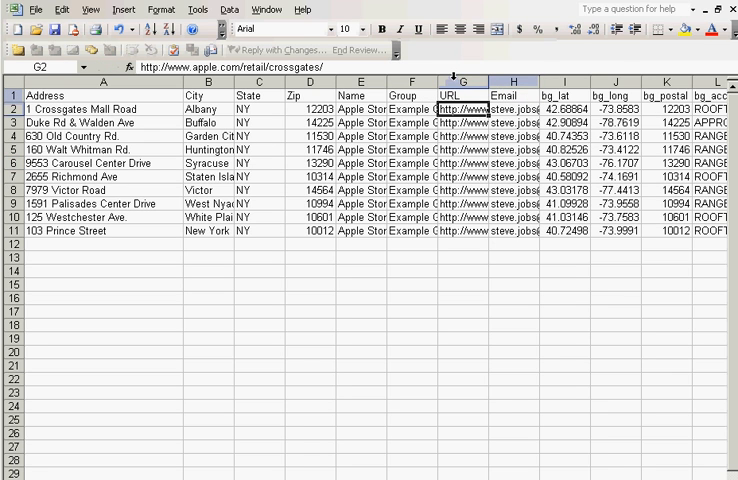
Step: Delete the URL column (column G) from the sheet
right_click(464, 82)
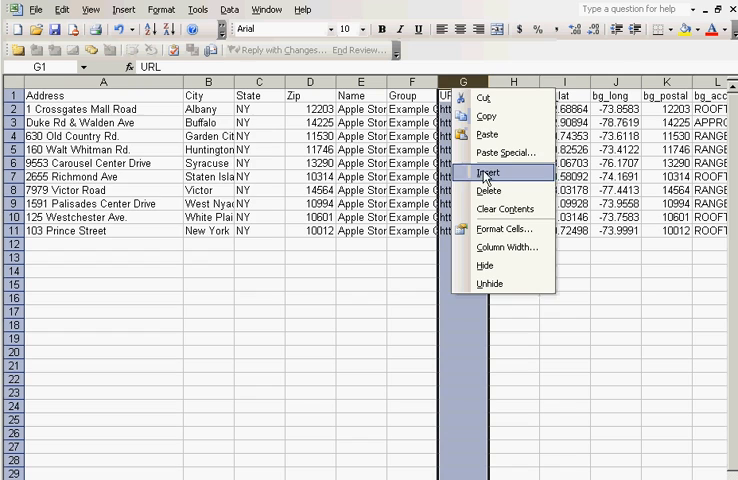
left_click(488, 172)
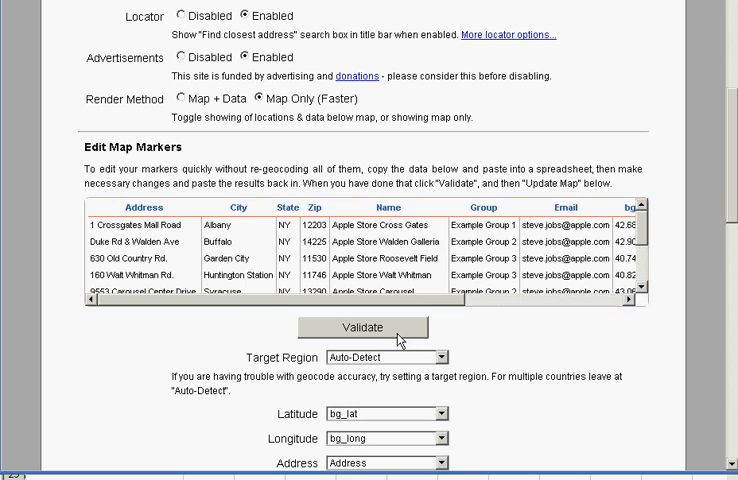
Step: Scroll down the BatchGeo page to the updated colour-coded Apple Store map and legend
scroll("down", 3)
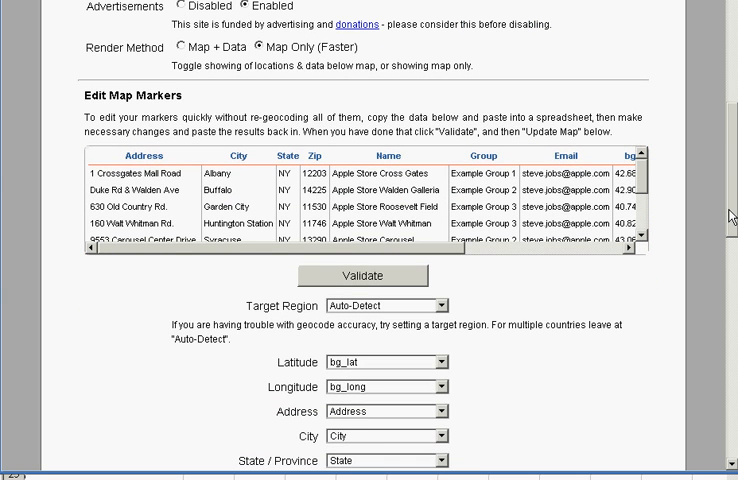
scroll("down", 3)
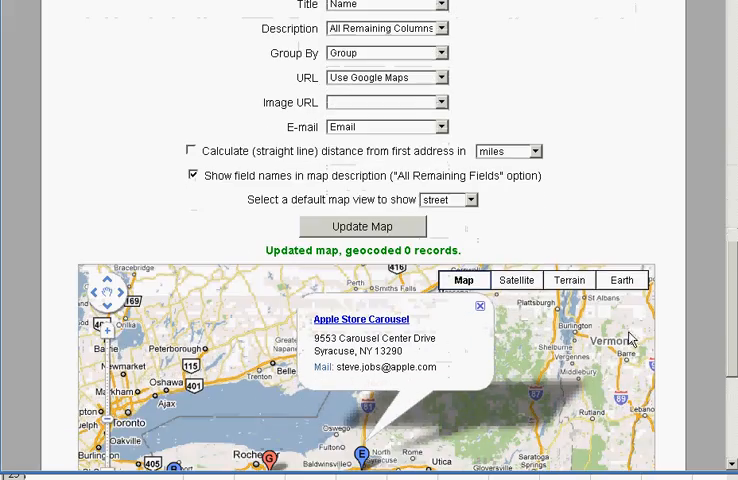
scroll("down", 3)
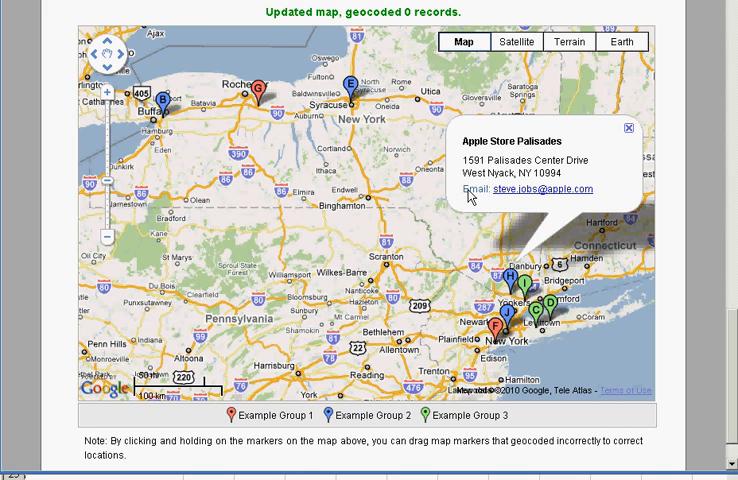
mouse_move(672, 266)
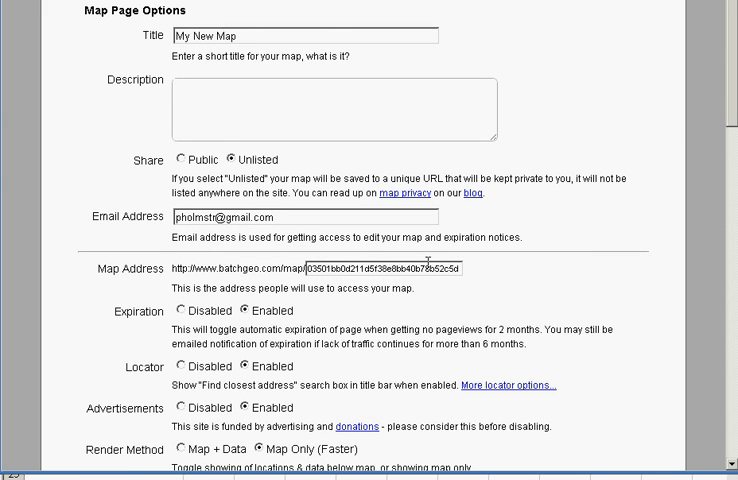
left_click(390, 268)
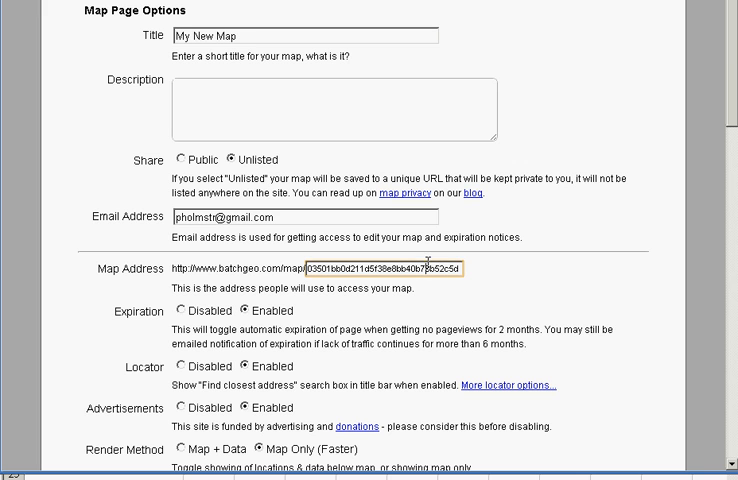
mouse_move(696, 72)
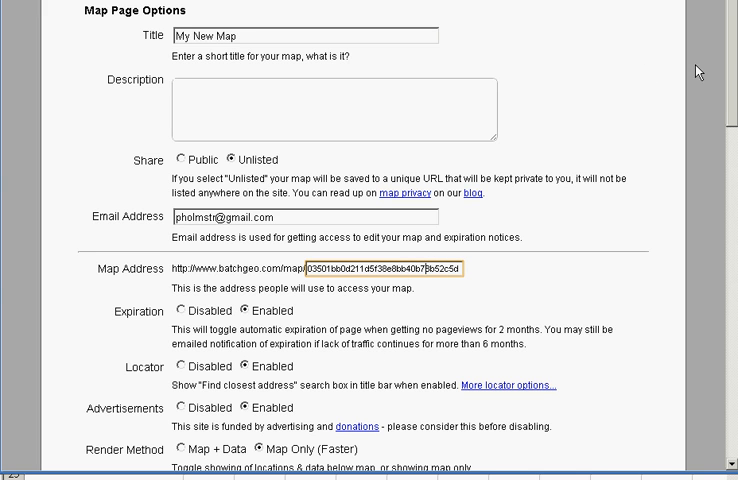
scroll("down", 3)
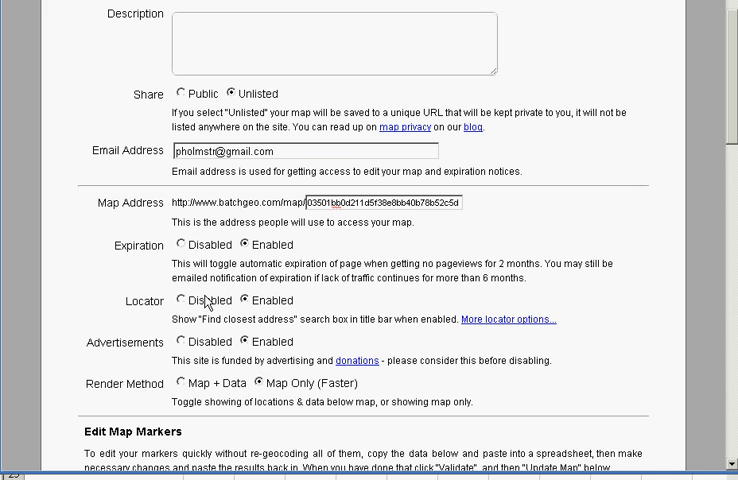
mouse_move(210, 344)
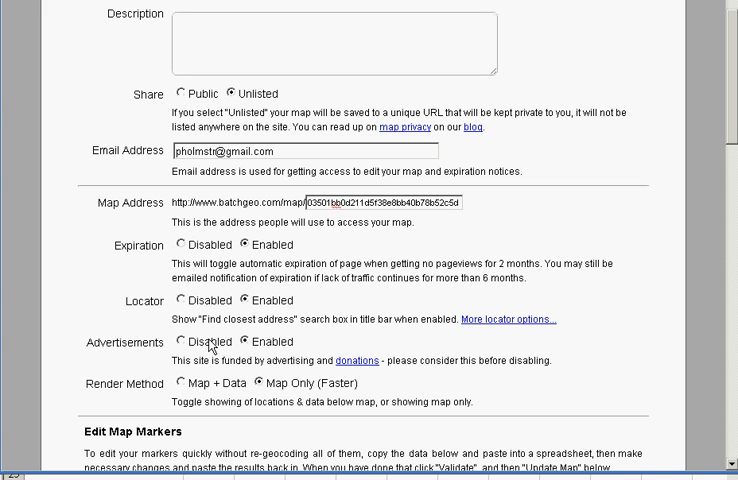
mouse_move(208, 348)
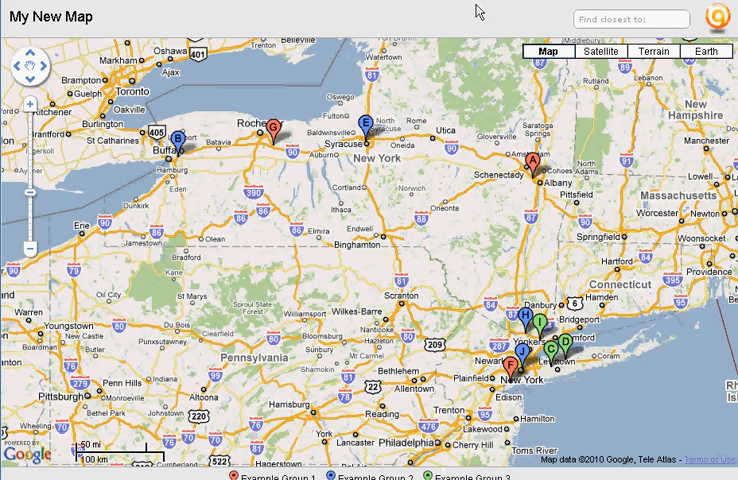
mouse_move(520, 130)
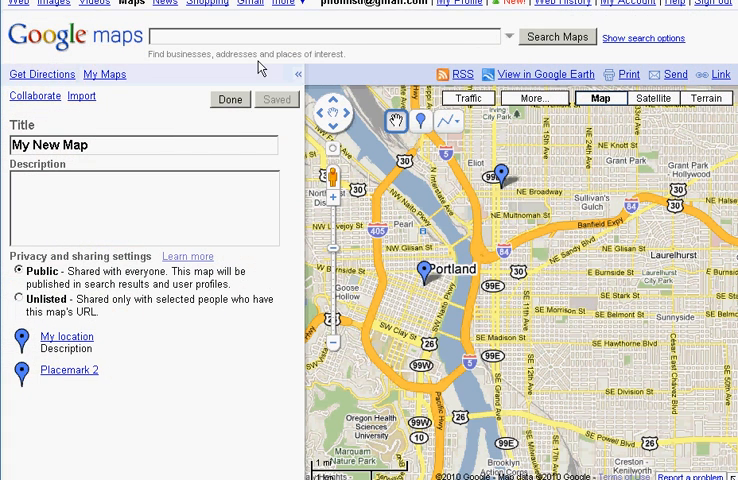
mouse_move(508, 292)
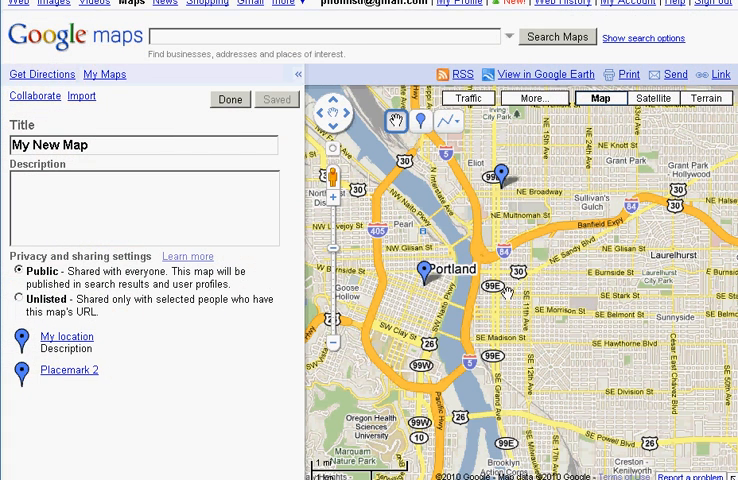